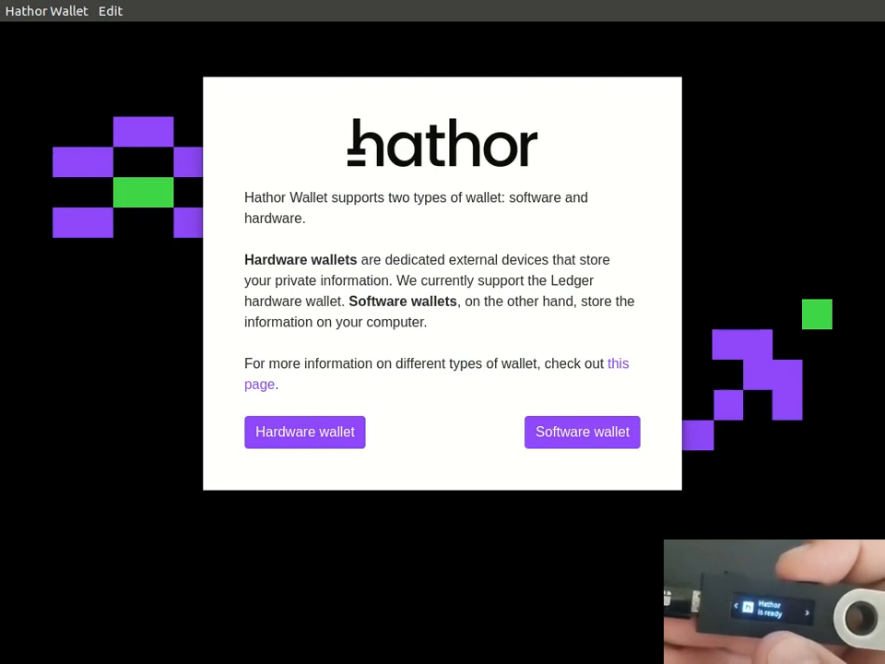
pyautogui.moveTo(148, 399)
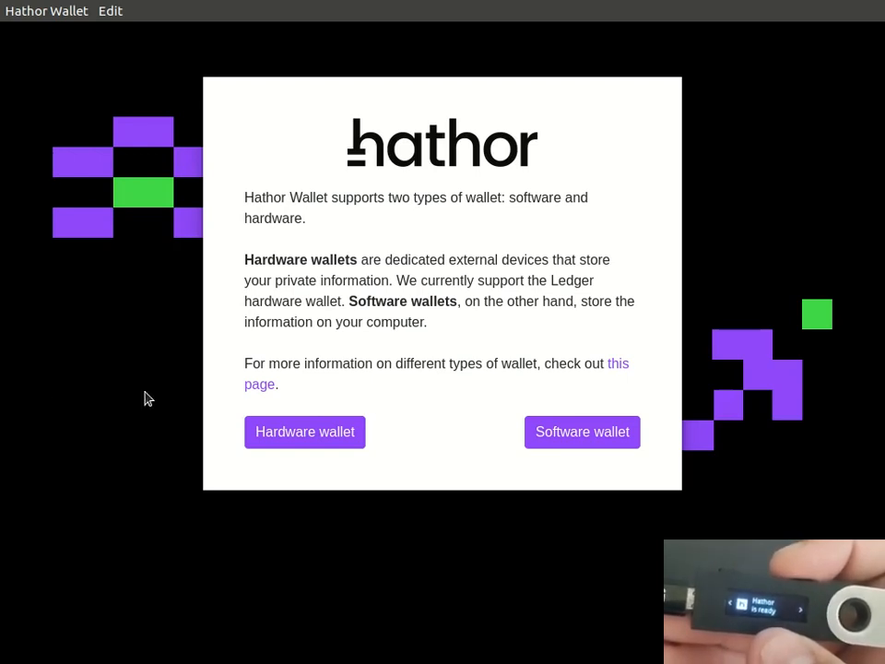
# Step: Connect the wallet through the Ledger hardware wallet instead of a software wallet
pyautogui.click(304, 431)
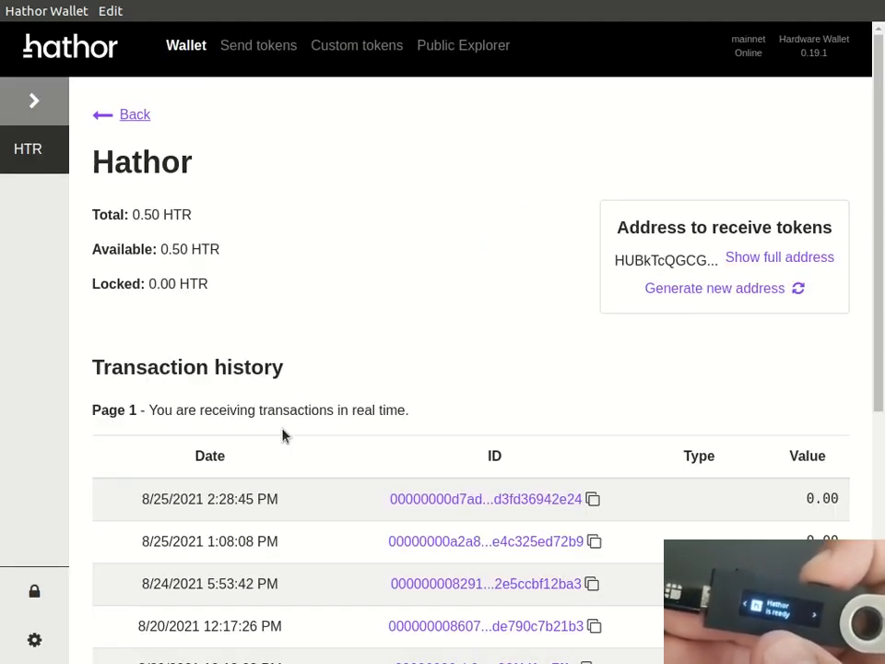
pyautogui.moveTo(575, 338)
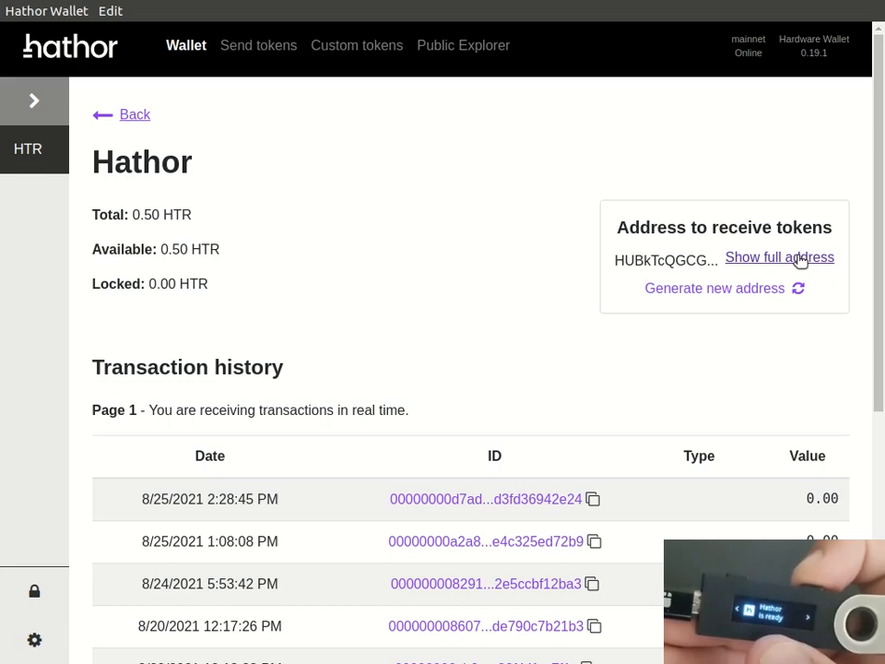
pyautogui.click(780, 257)
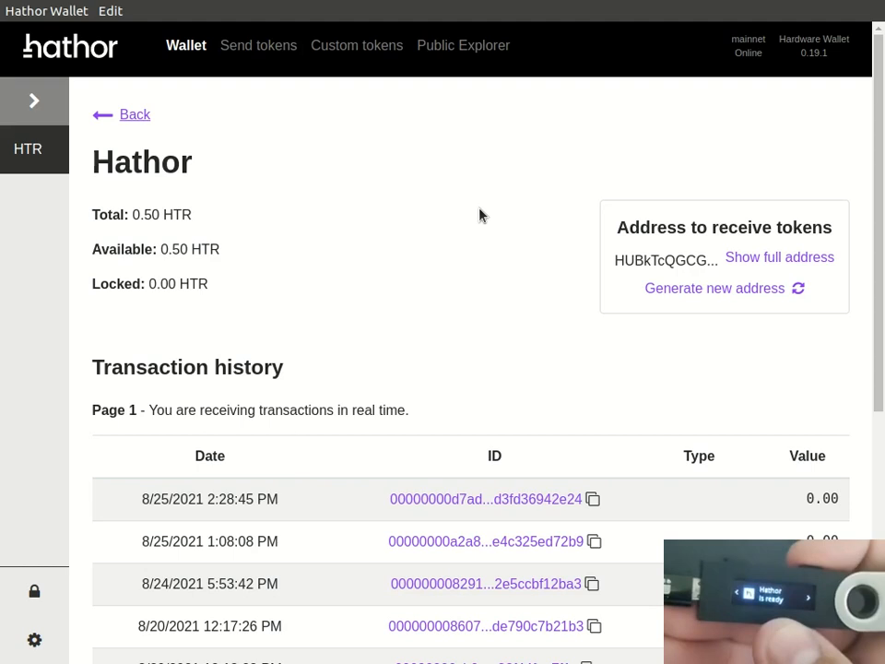
pyautogui.moveTo(363, 184)
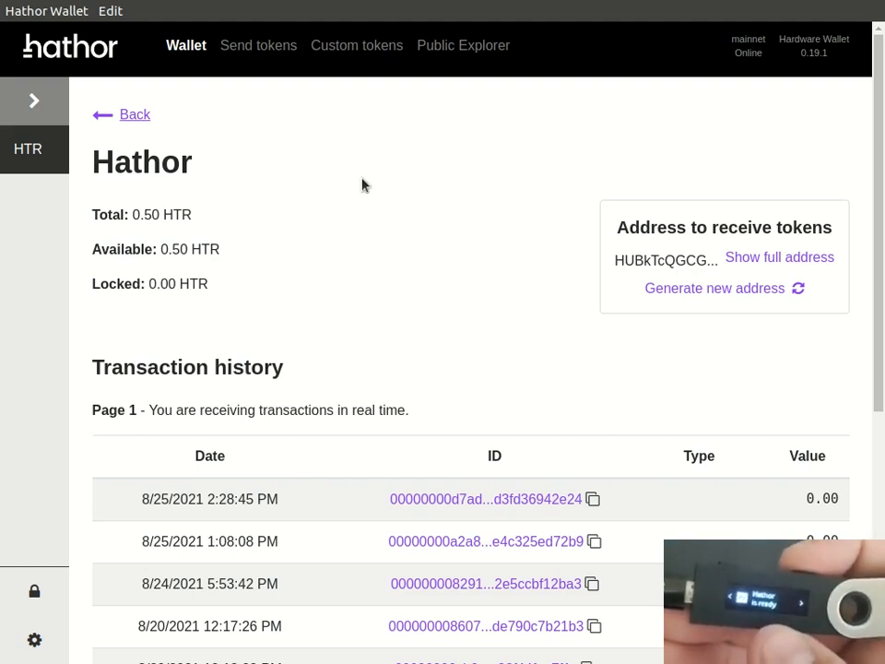
pyautogui.moveTo(258, 45)
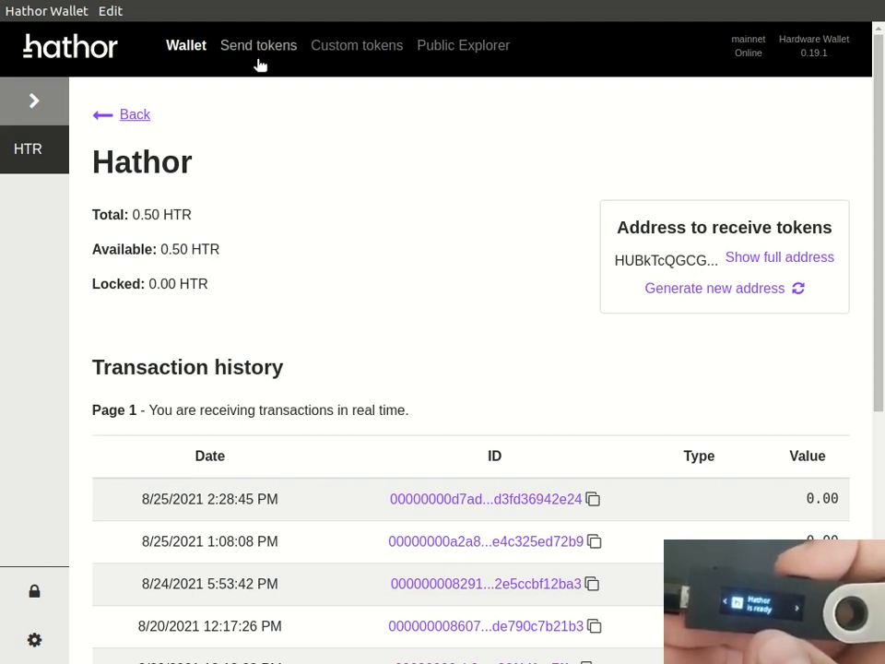
# Step: Send 0.10 HTR to HFmvhxrgEC2MeVmGWwJ3XnKqpvsLcHw5G4 with automatic inputs, submitting for signing
pyautogui.click(258, 45)
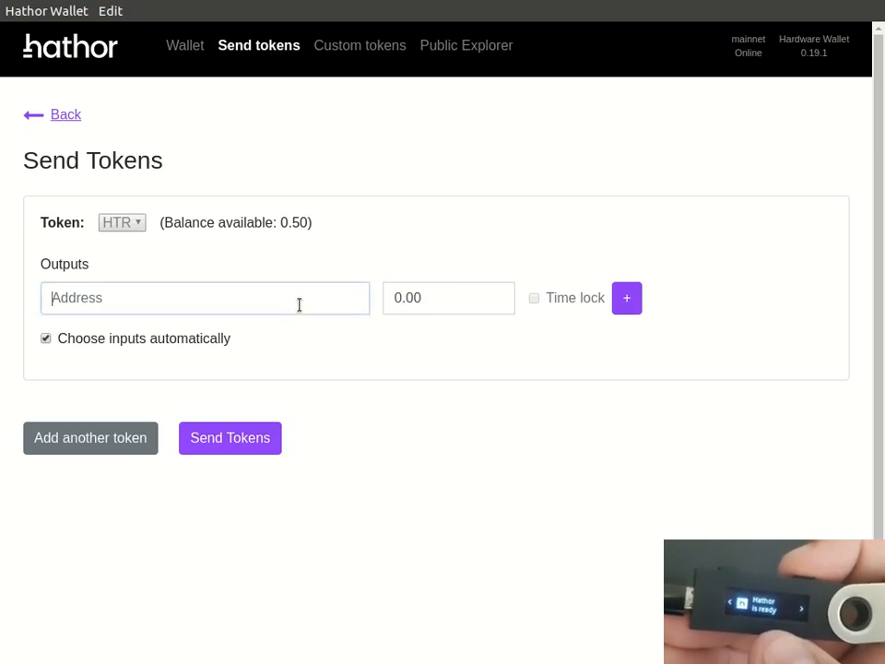
pyautogui.write('HFmvhxrgEC2MeVmGWwJ3XnKqpvsLcHw5G4')
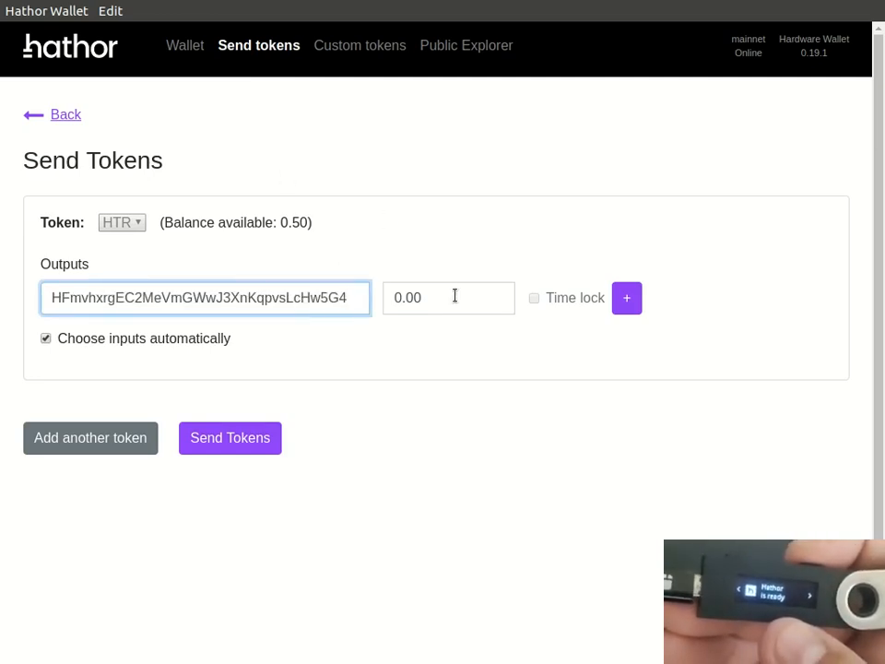
pyautogui.write('0.10')
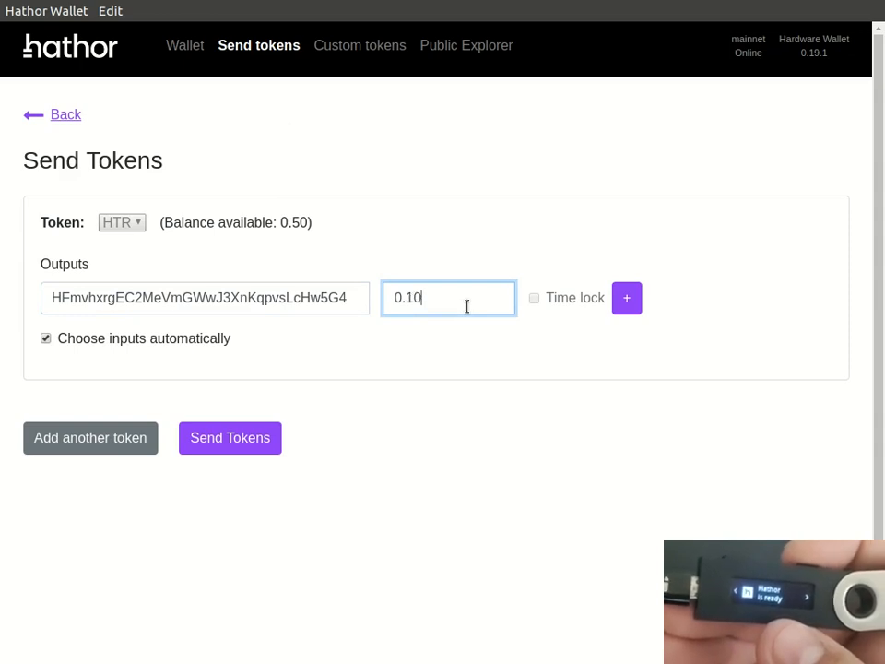
pyautogui.moveTo(194, 341)
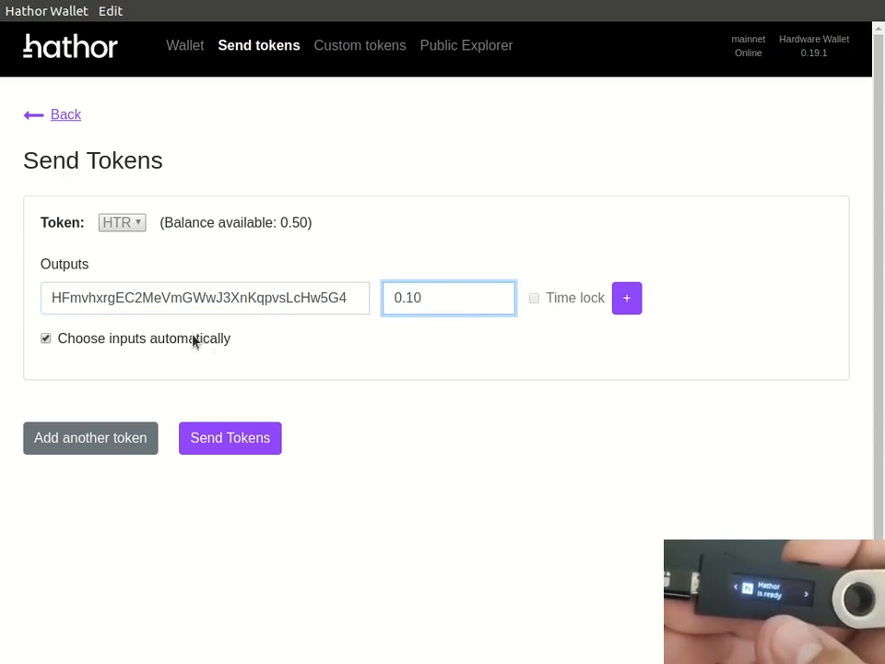
pyautogui.click(45, 339)
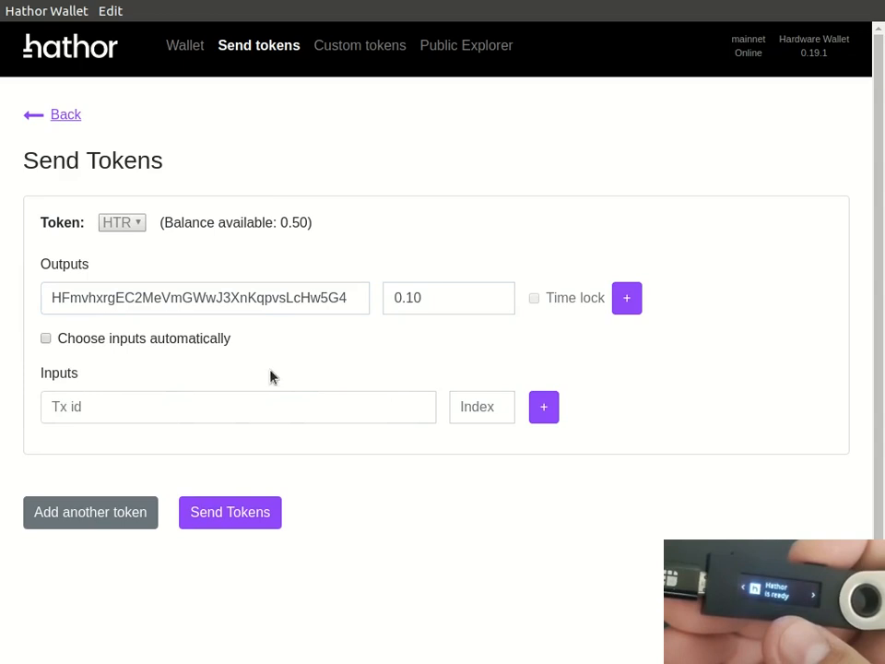
pyautogui.moveTo(90, 349)
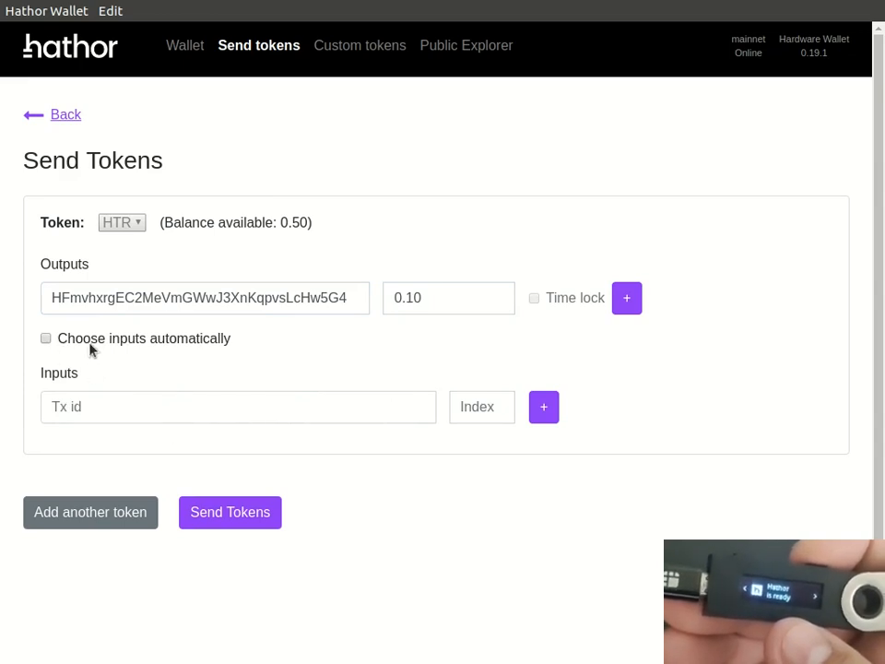
pyautogui.click(46, 338)
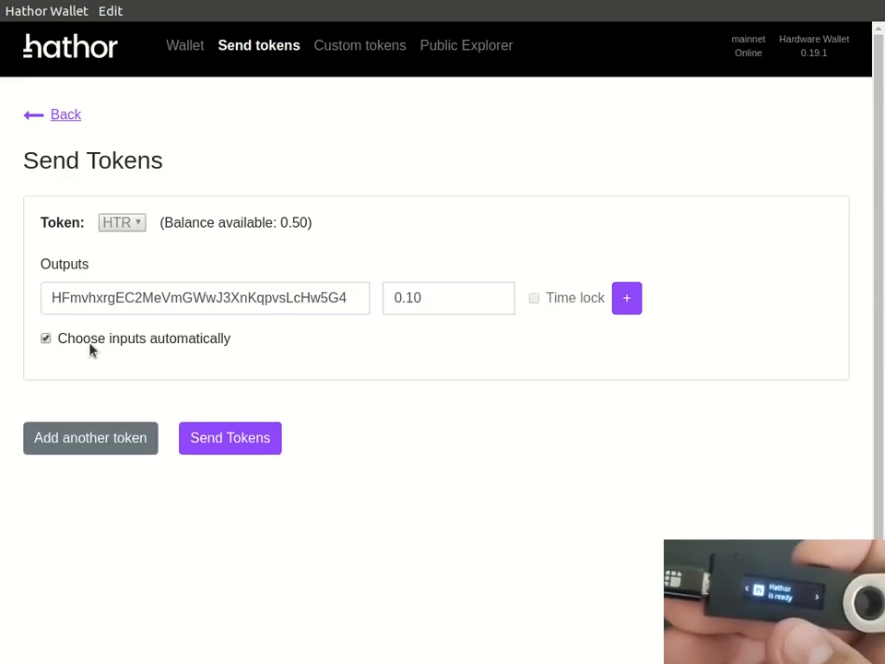
pyautogui.click(230, 438)
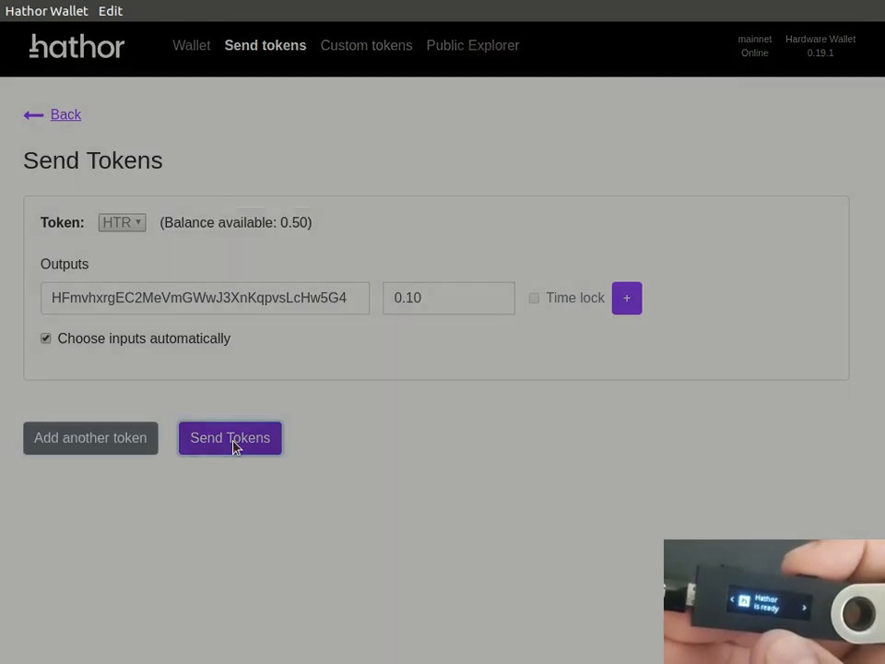
# Step: Reject the 0.10 HTR transaction on the Ledger, getting 'Request denied by user on Ledger'
pyautogui.click(230, 437)
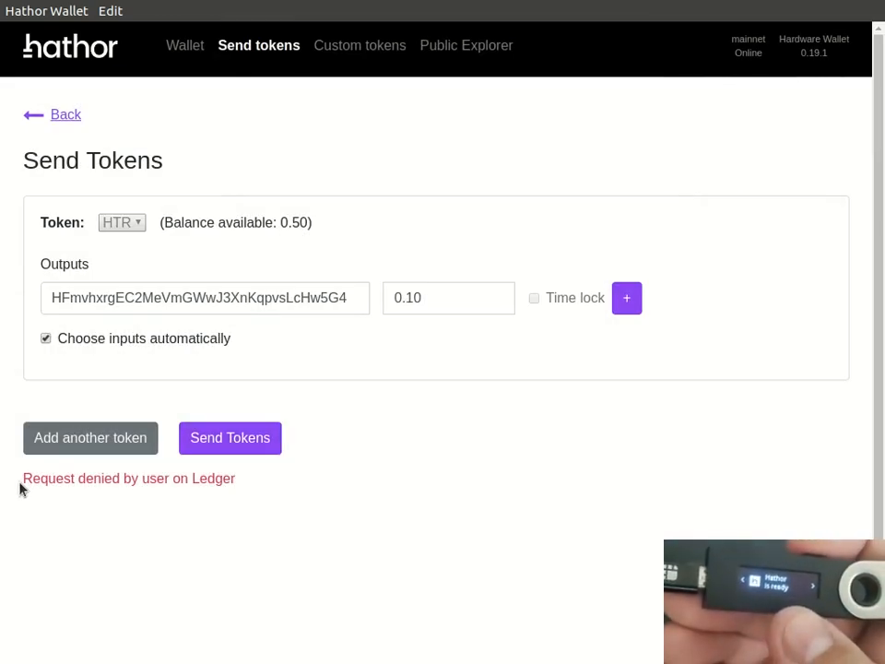
pyautogui.moveTo(289, 484)
pyautogui.write('0')
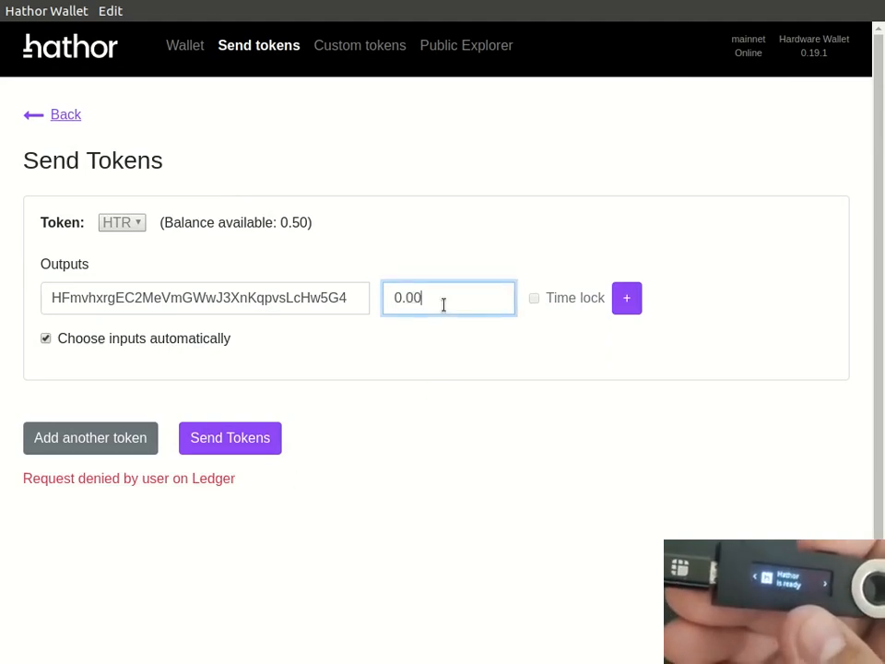
# Step: Change the send amount to 0.20 HTR and submit the payment for signing
pyautogui.write('2.00')
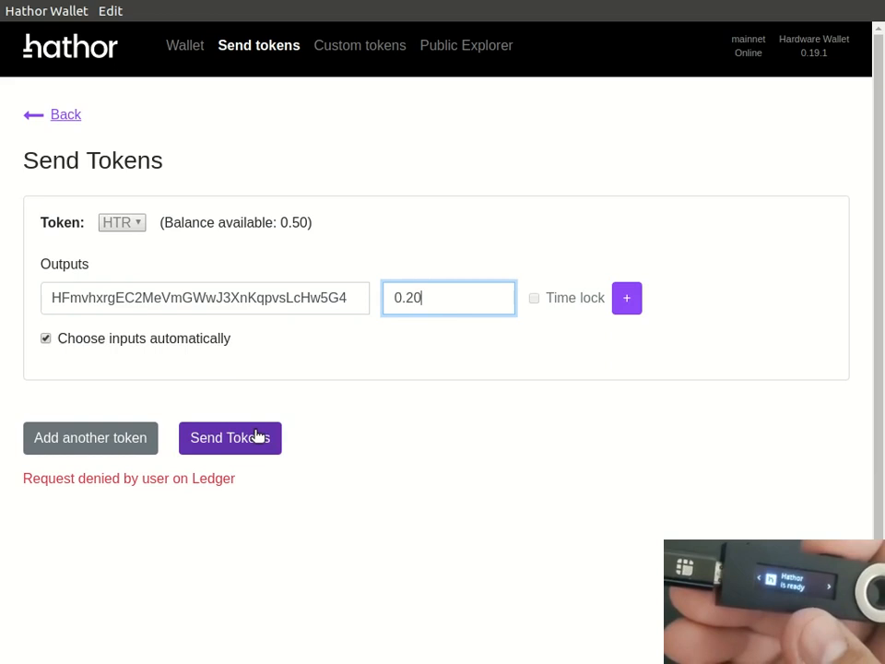
pyautogui.click(229, 437)
pyautogui.write('0.5')
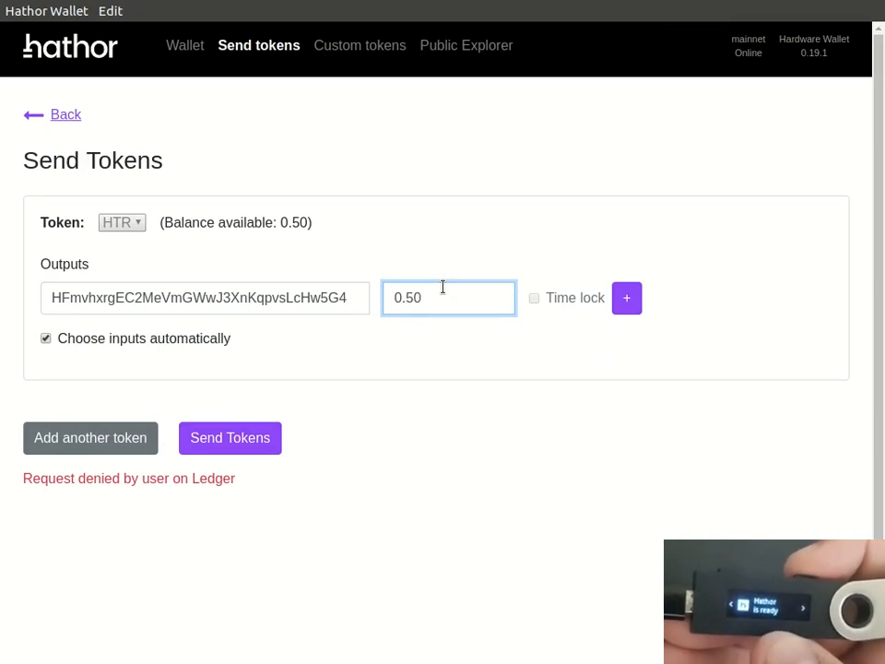
# Step: Send the 0.50 HTR via Ledger approval and open the newest transaction's details
pyautogui.click(229, 438)
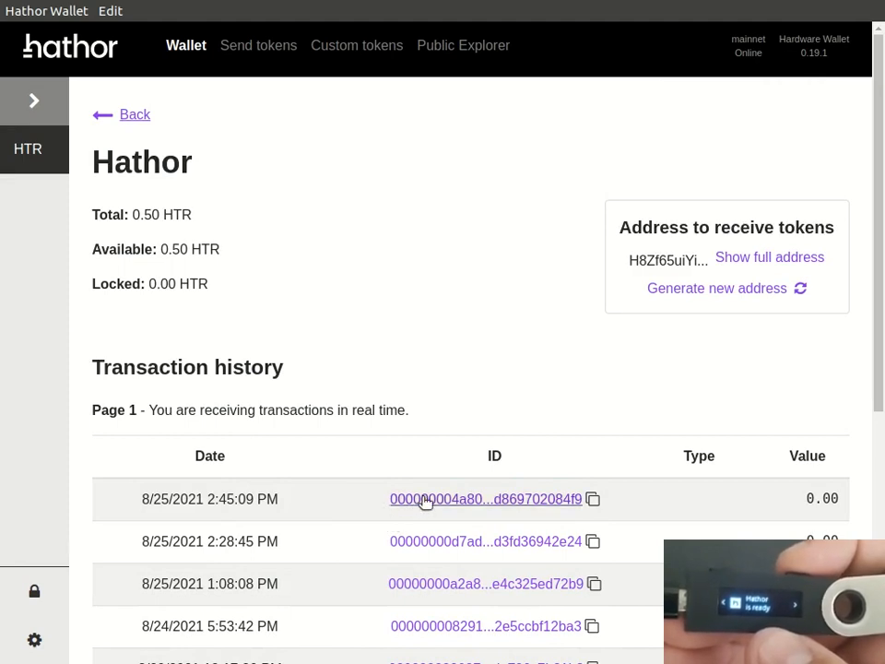
pyautogui.click(486, 499)
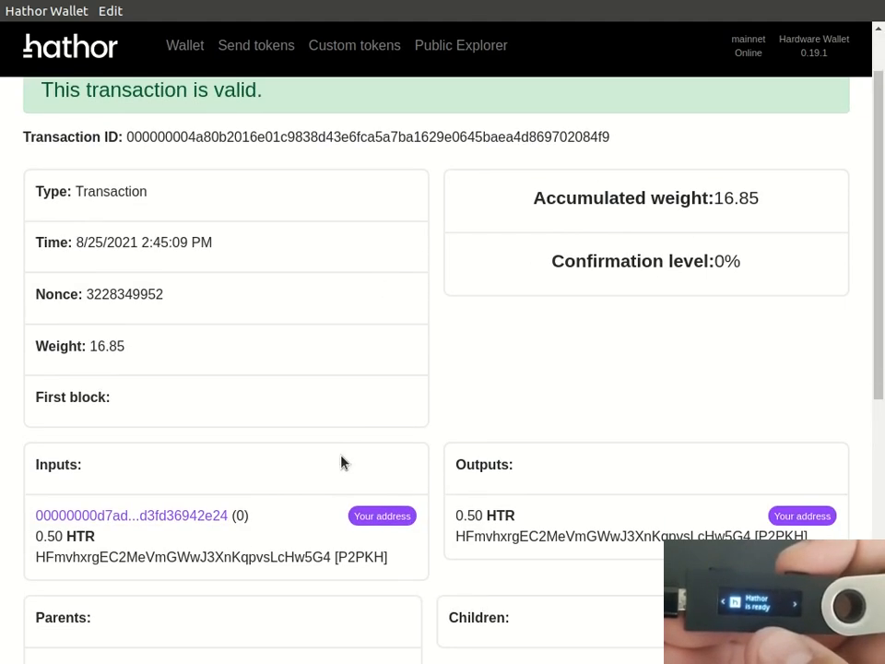